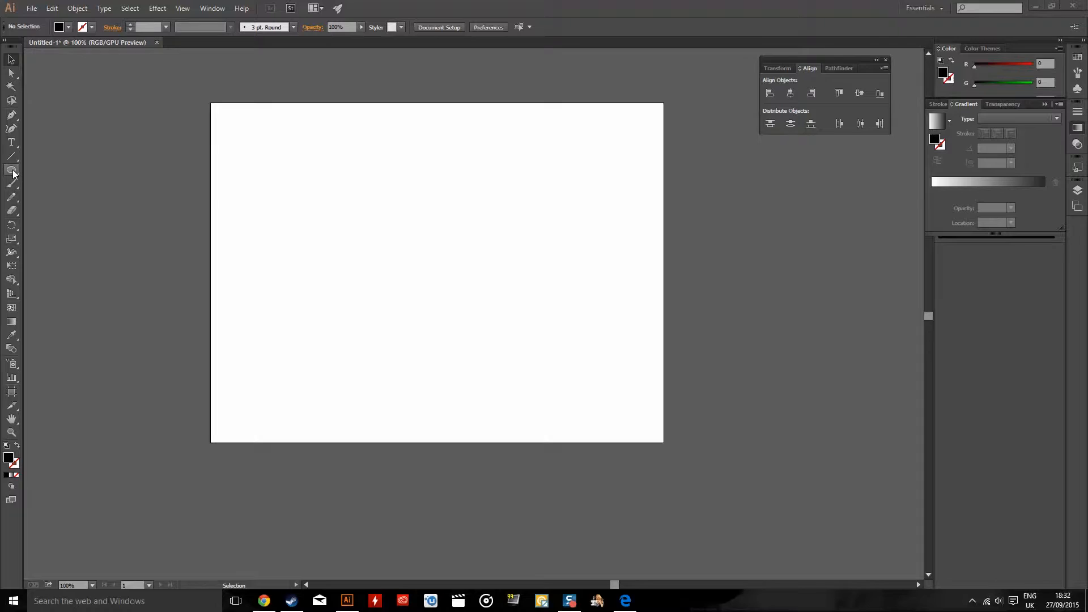
Step: Draw a black filled circle at the artboard centre with the Ellipse Tool, then deselect it
left_click(12, 170)
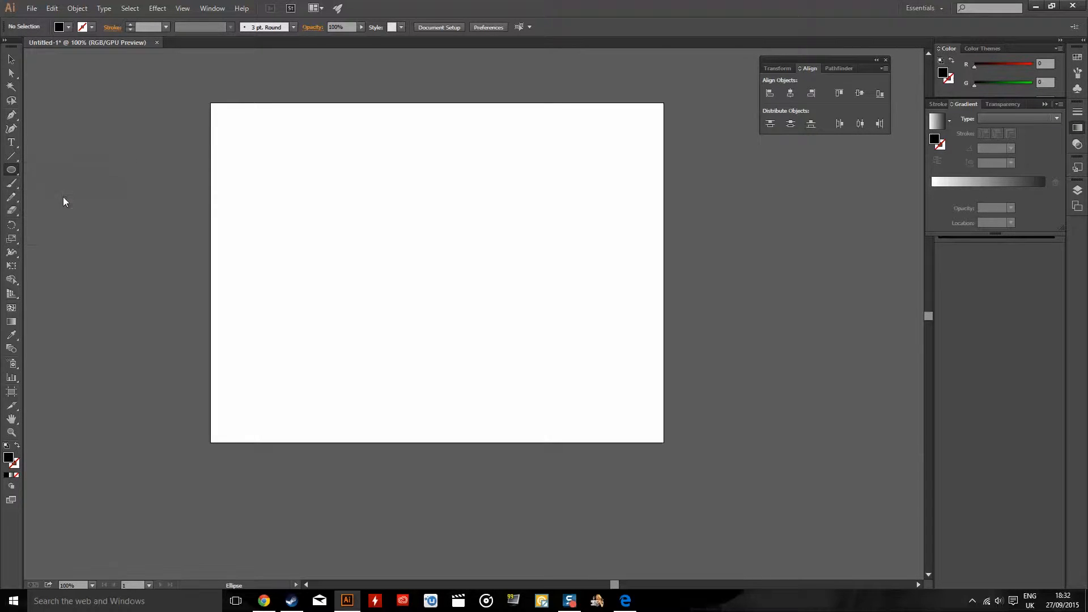
mouse_move(449, 282)
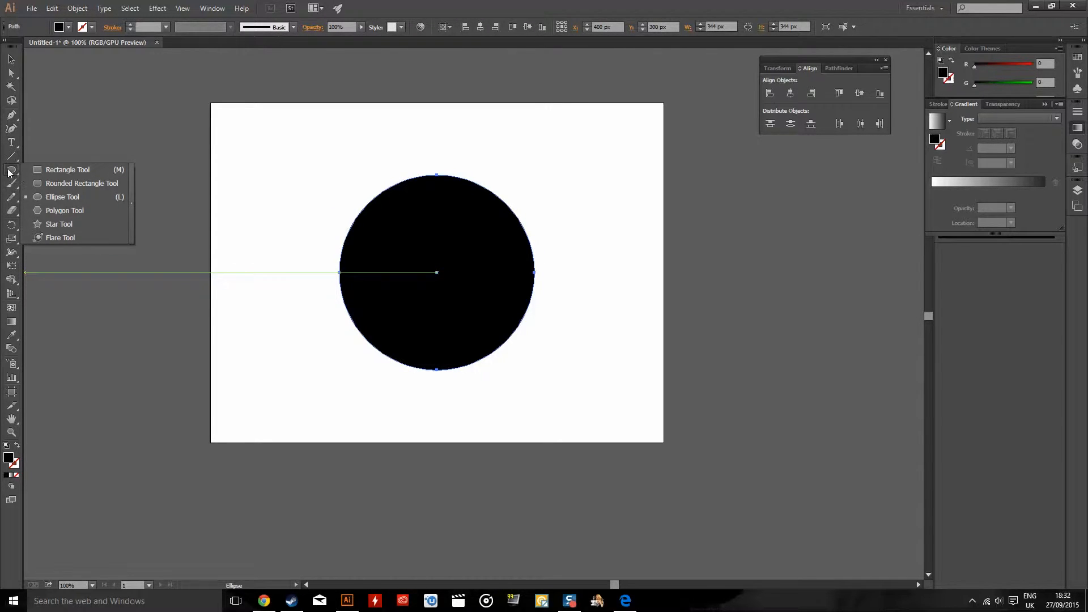
mouse_move(81, 201)
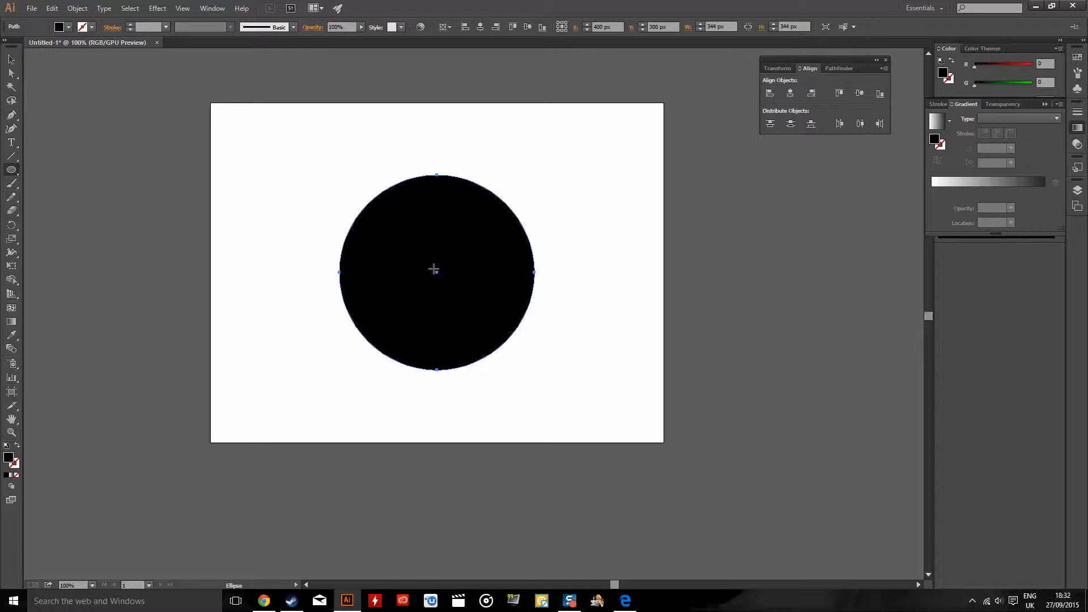
mouse_move(428, 272)
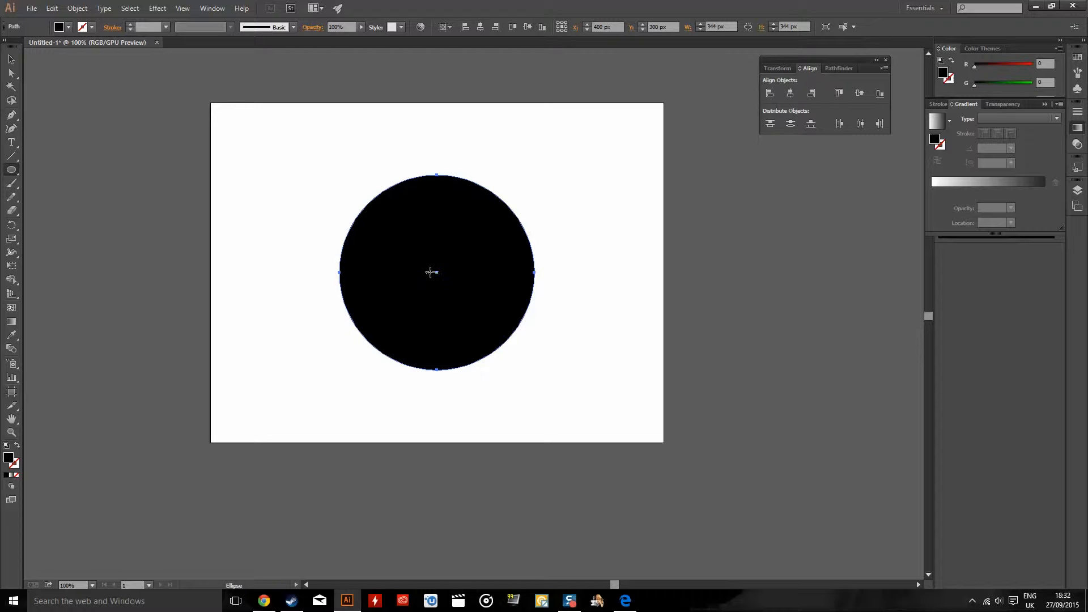
mouse_move(434, 273)
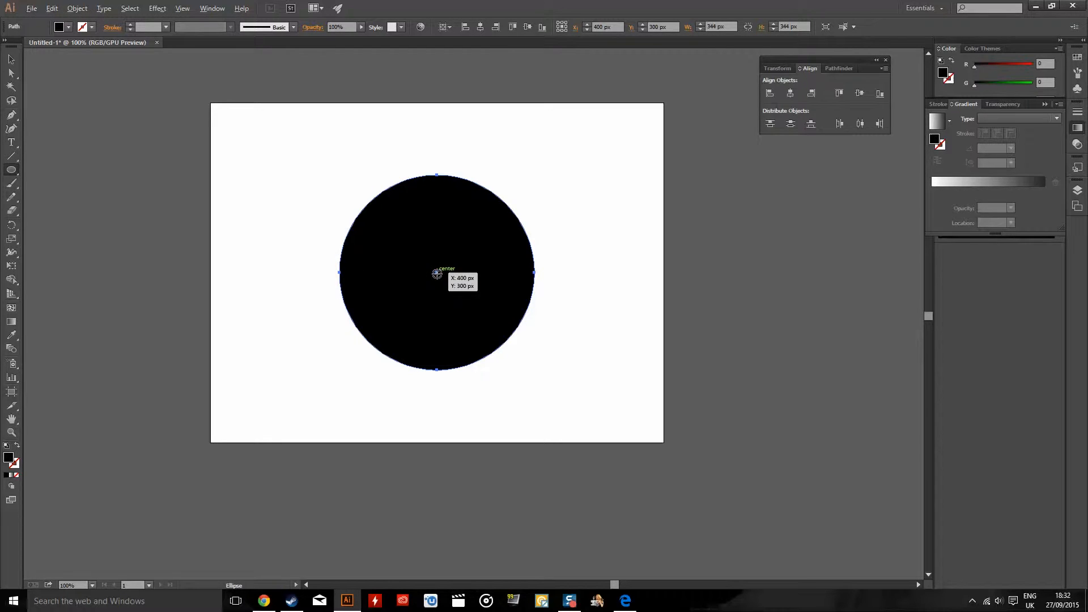
mouse_move(516, 335)
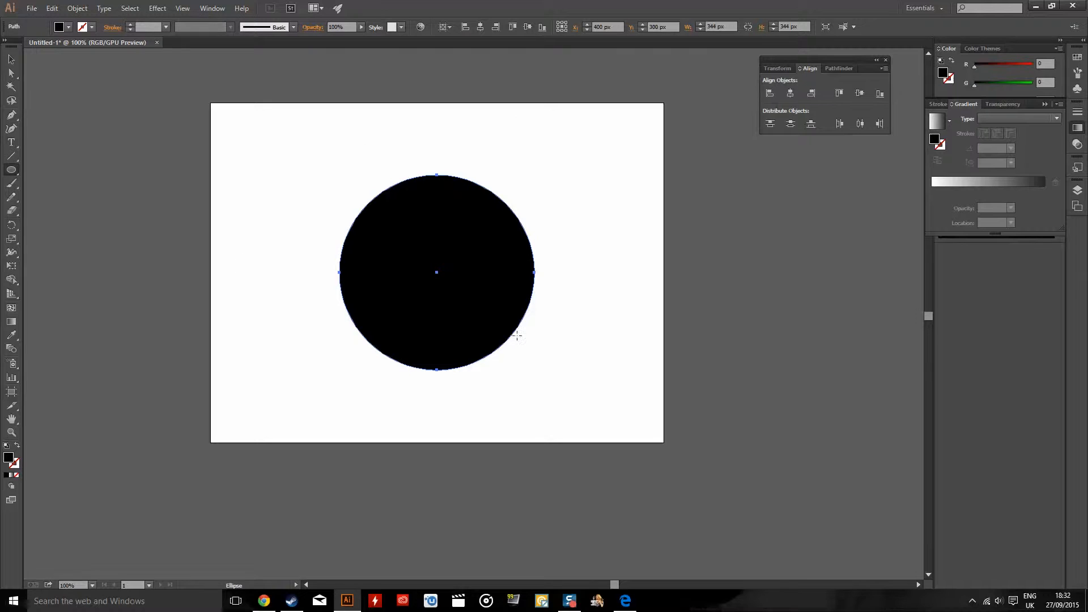
left_click(222, 154)
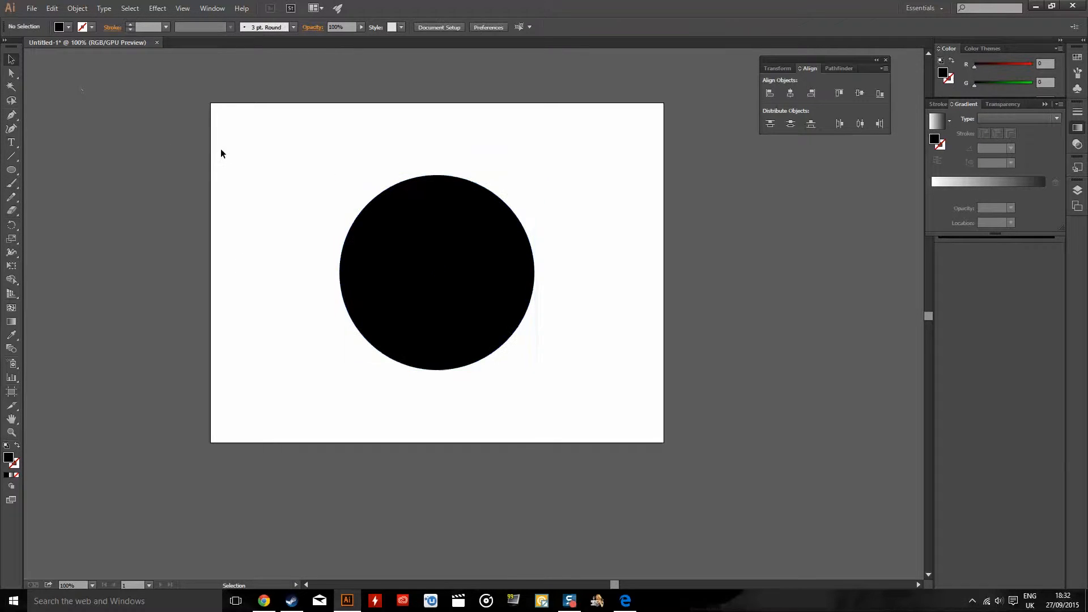
Step: Discard the circle document without saving and create a new blank document, Untitled-2
left_click(437, 269)
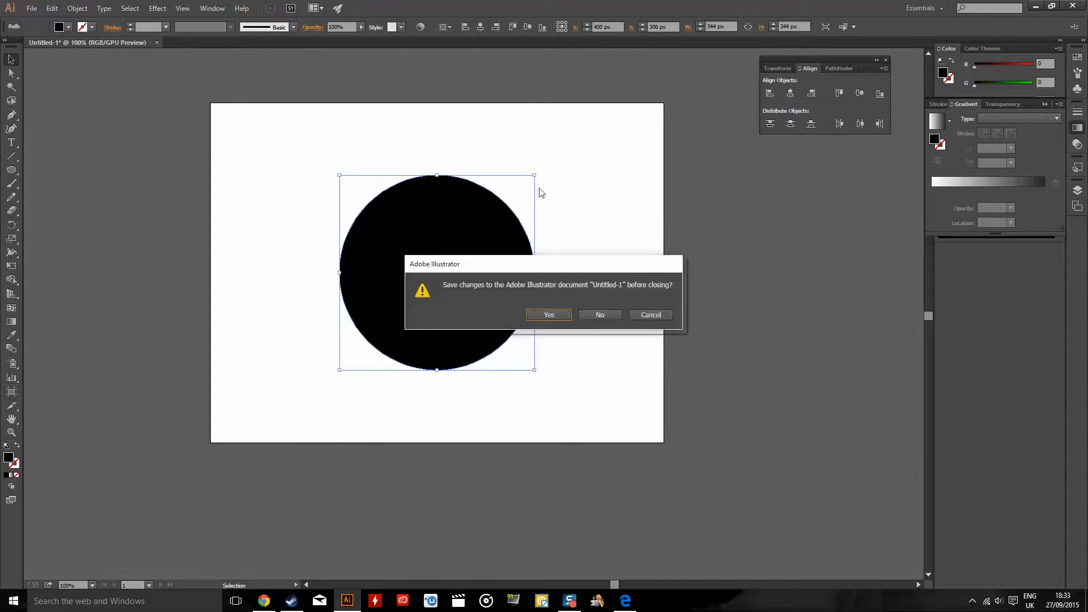
left_click(599, 315)
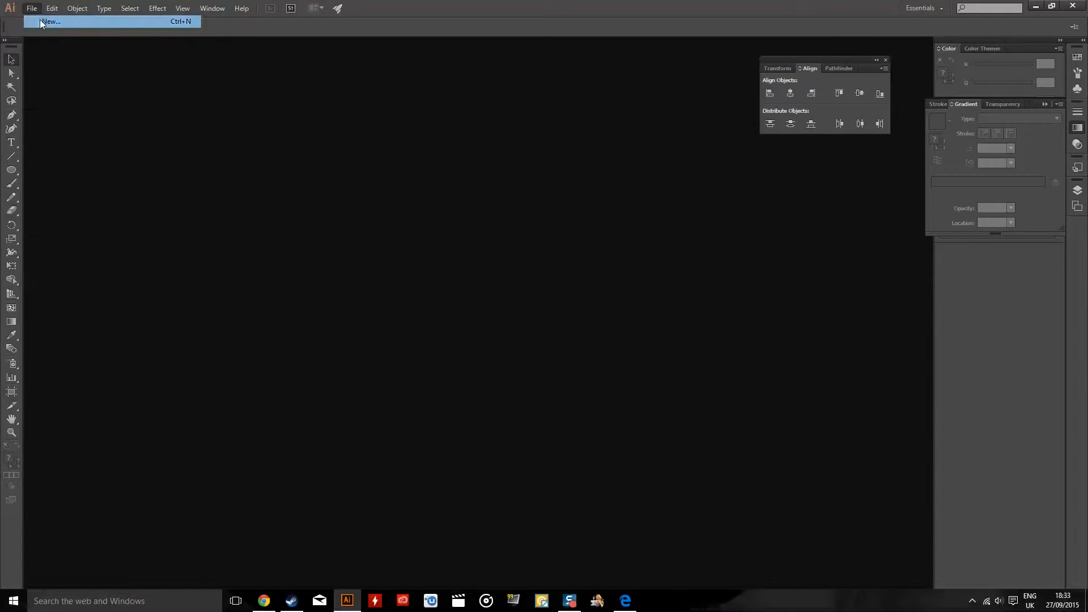
left_click(48, 23)
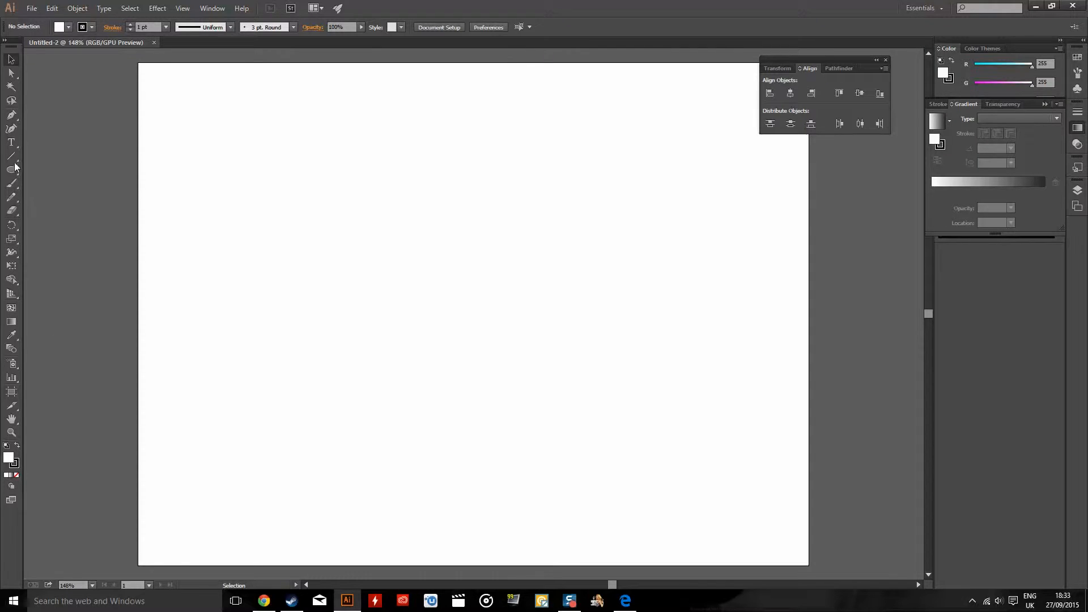
Step: Draw a large white-filled, thin-outlined circle centred on the Untitled-2 artboard
left_click(10, 170)
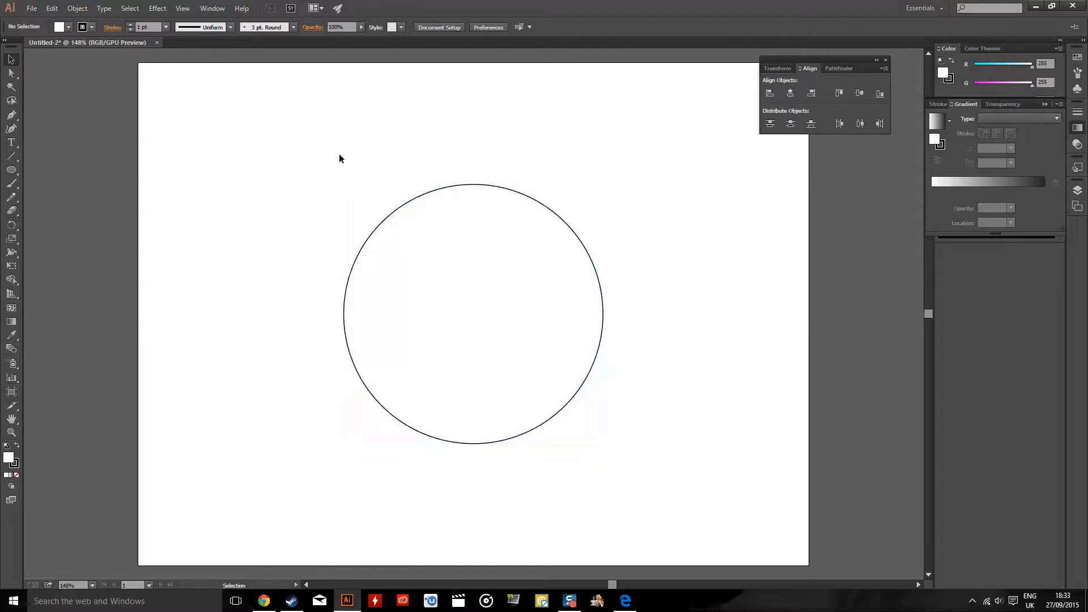
mouse_move(451, 125)
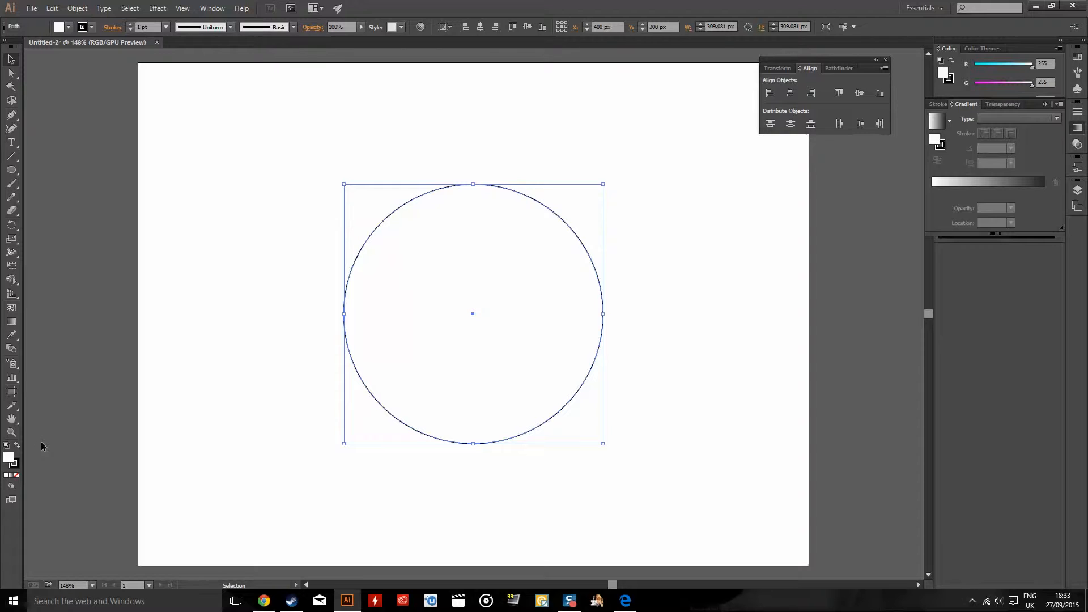
mouse_move(18, 461)
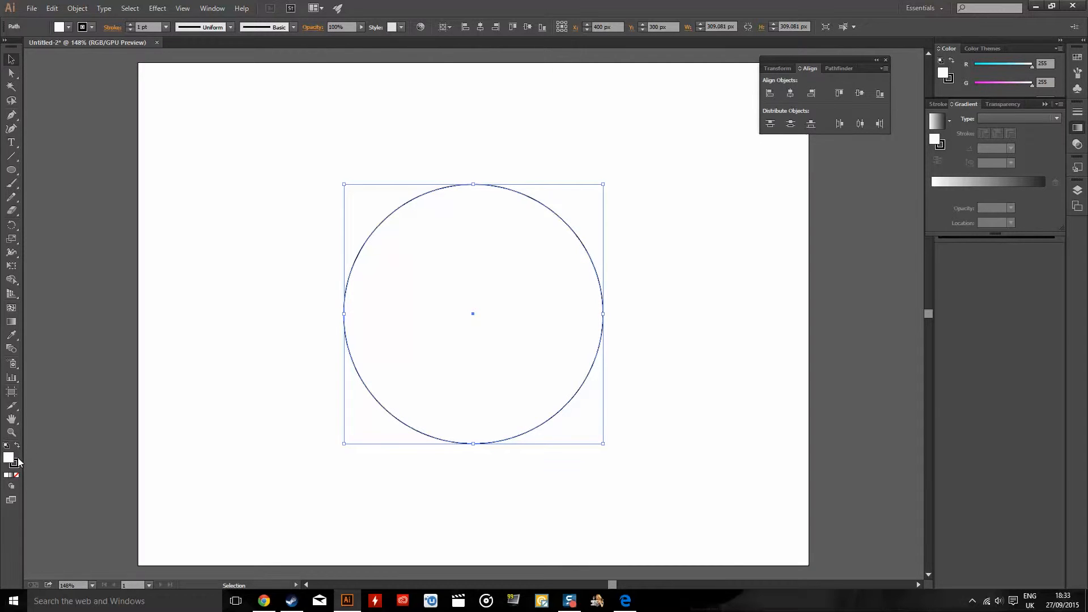
mouse_move(17, 469)
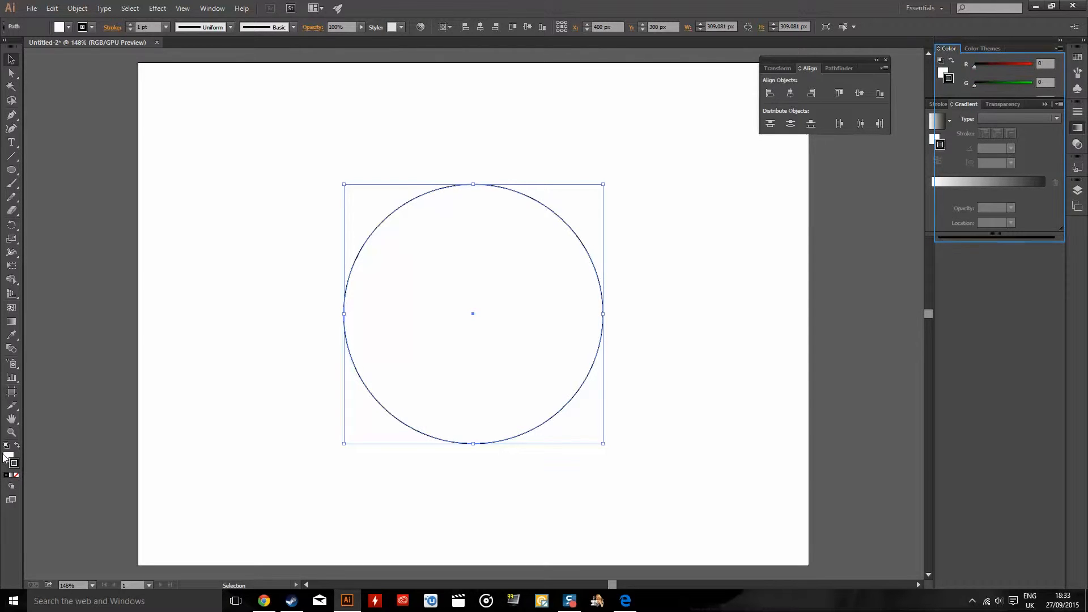
left_click(16, 474)
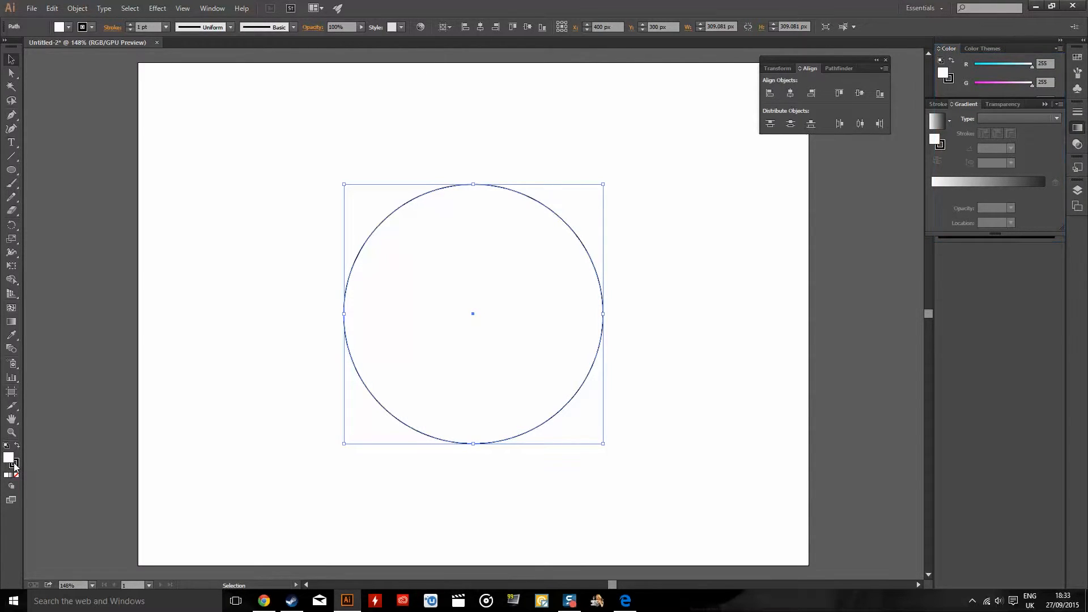
mouse_move(757, 141)
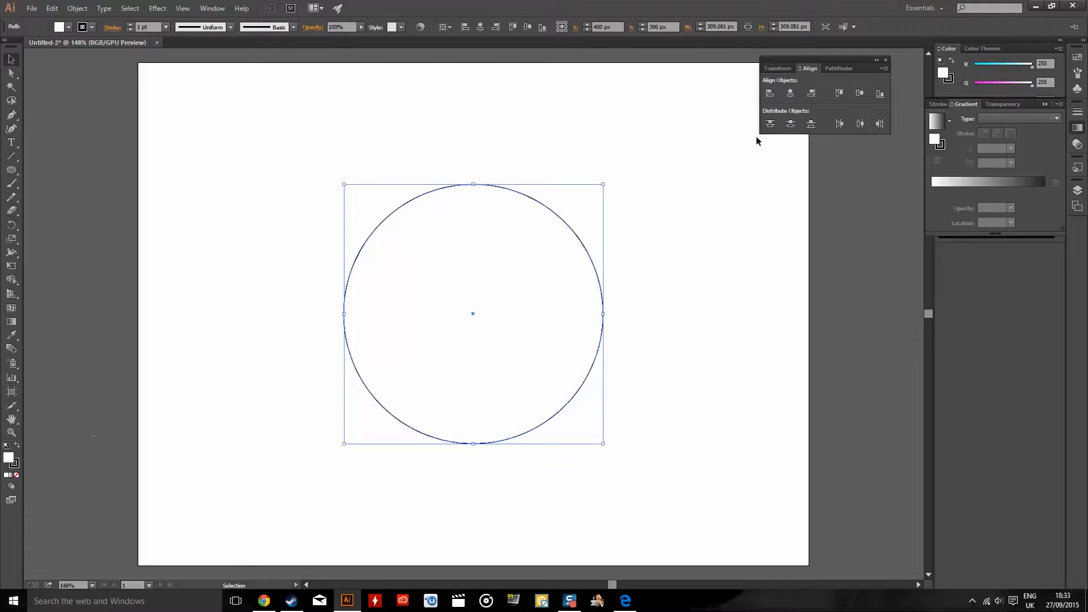
mouse_move(65, 423)
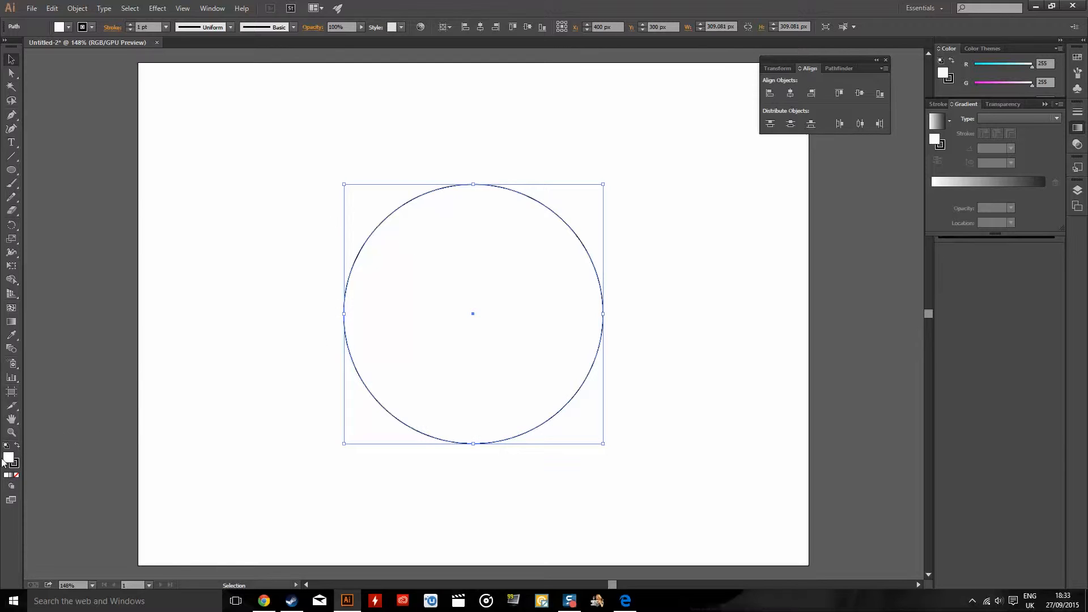
mouse_move(7, 460)
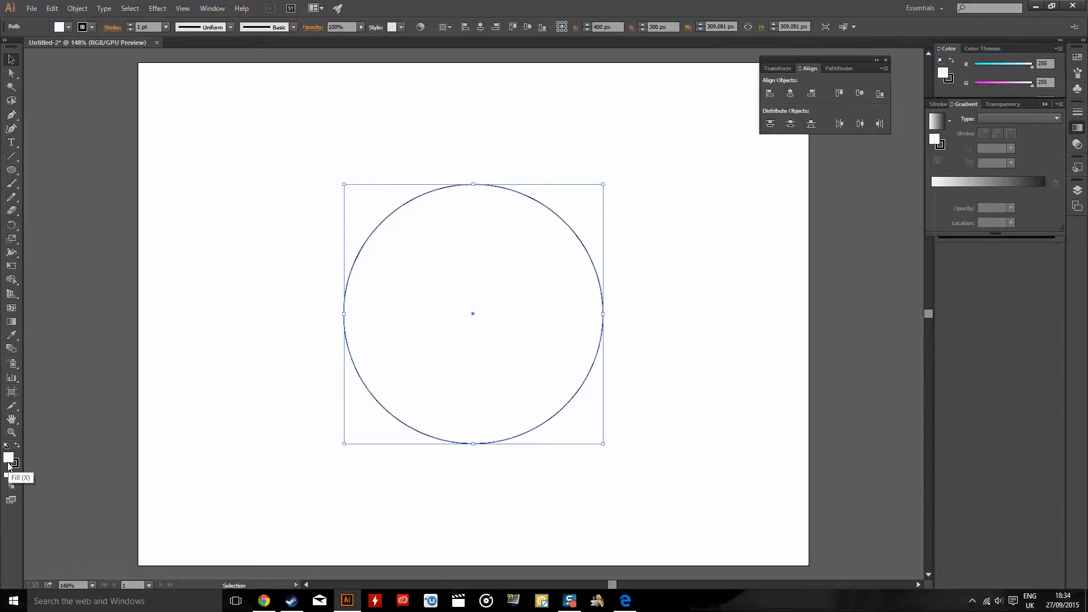
Step: Colour the circle's fill bright red and its stroke light green via the swatches
left_click(14, 463)
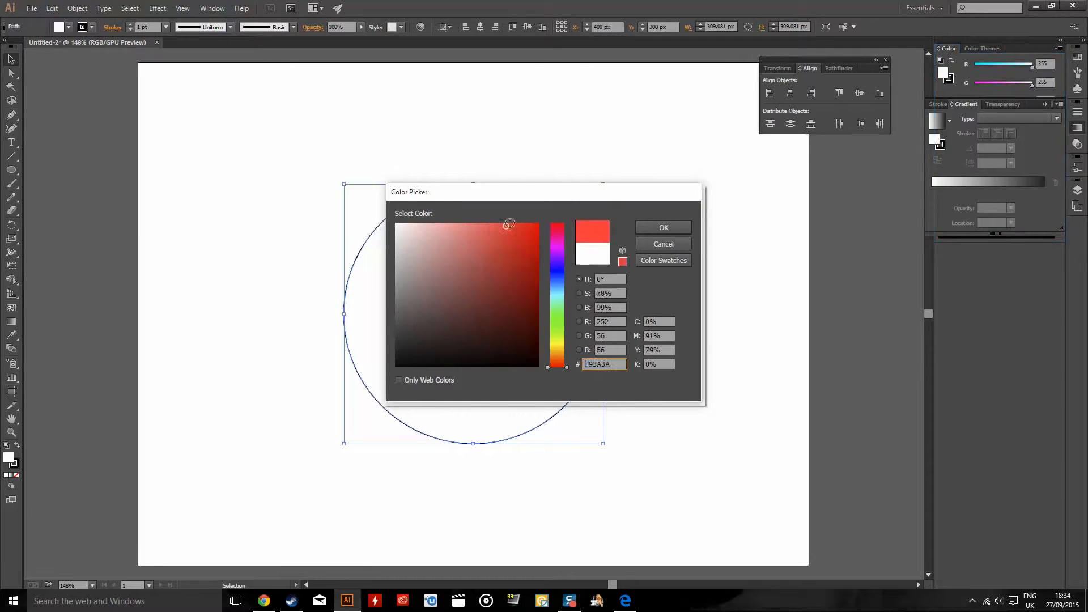
left_click(663, 227)
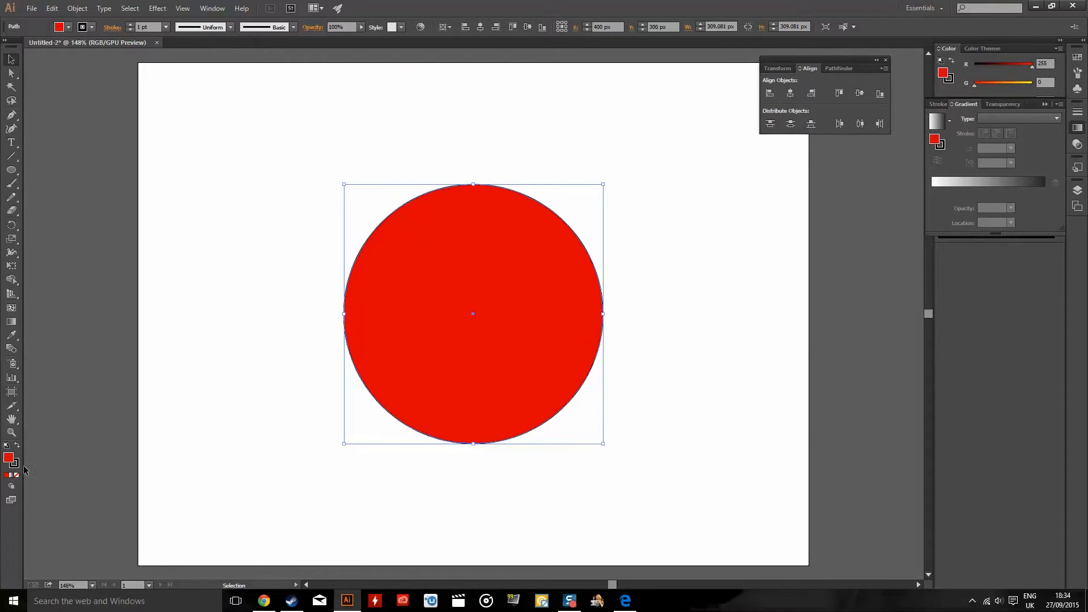
double_click(8, 458)
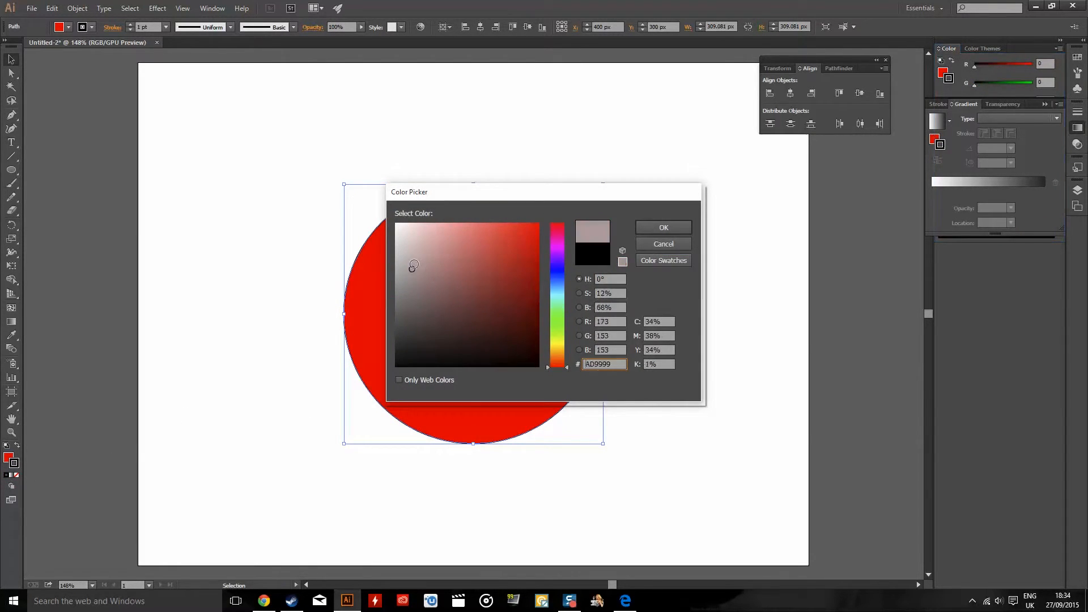
left_click(494, 268)
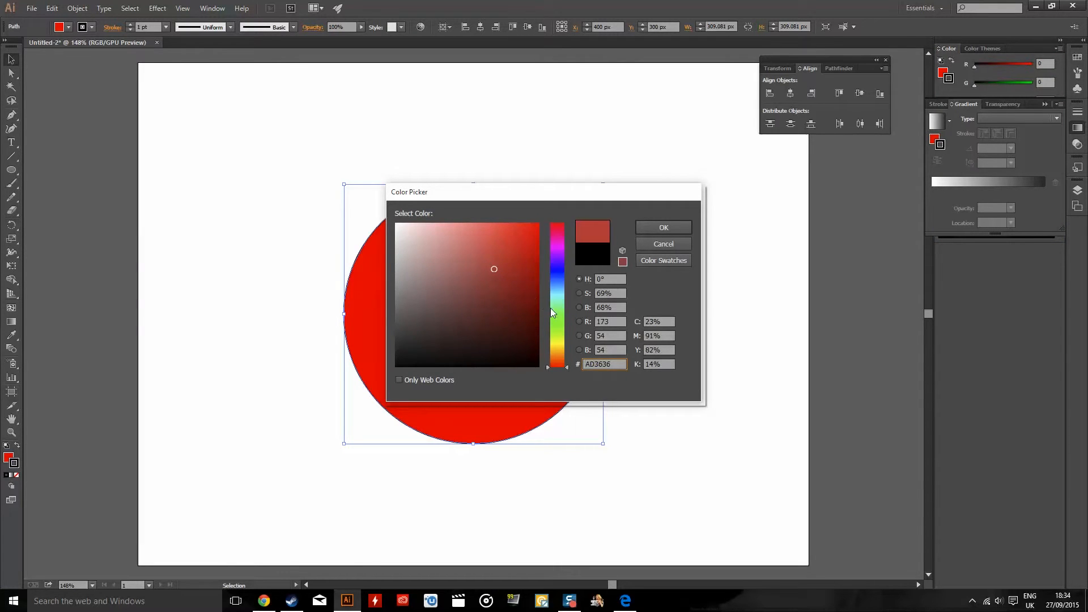
left_click(663, 227)
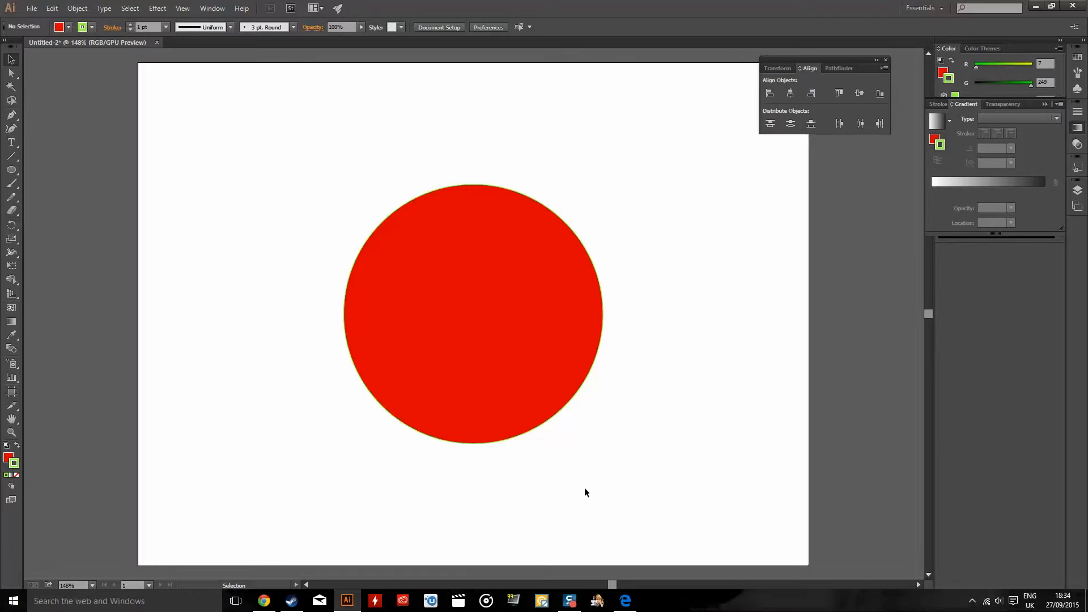
mouse_move(592, 490)
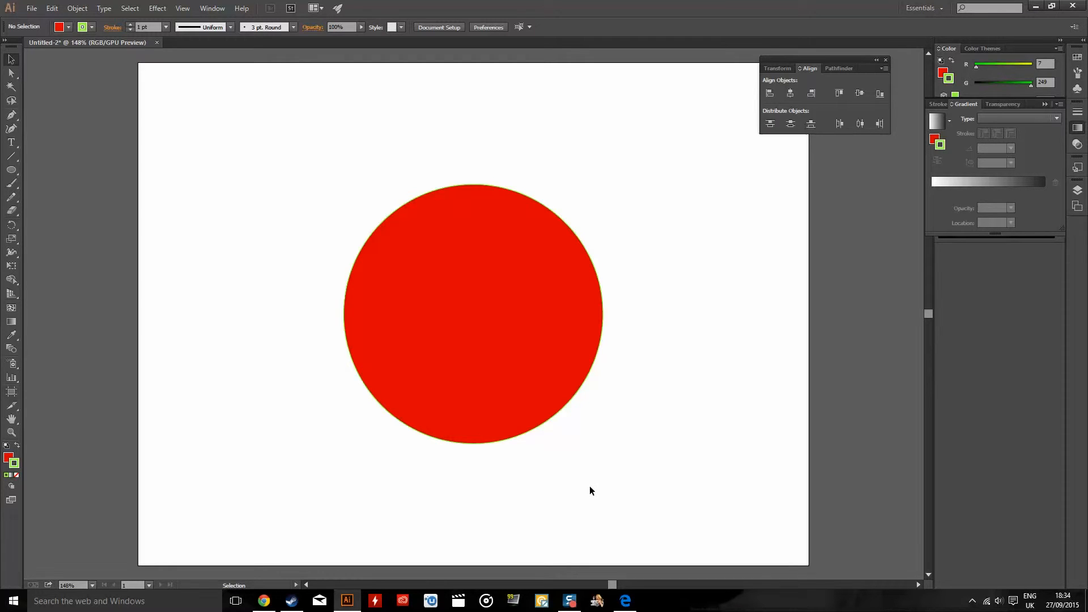
mouse_move(235, 198)
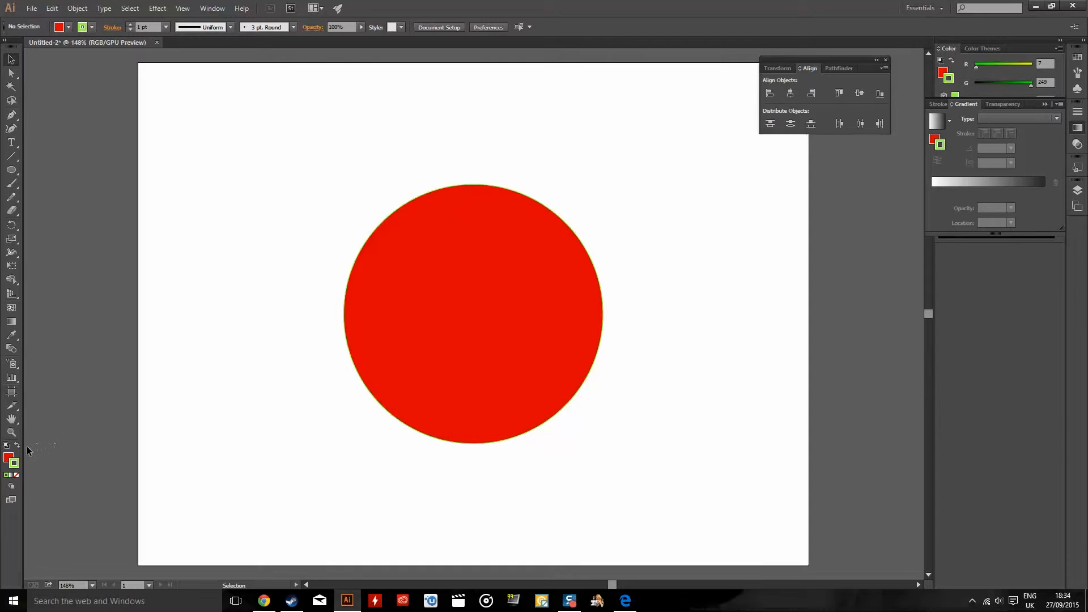
mouse_move(17, 448)
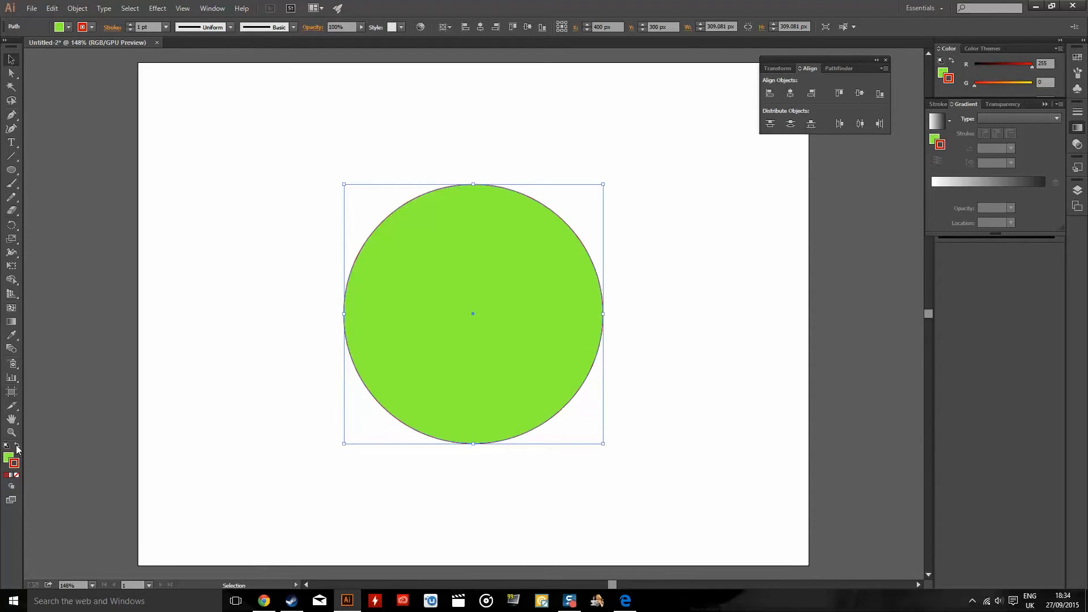
left_click(17, 446)
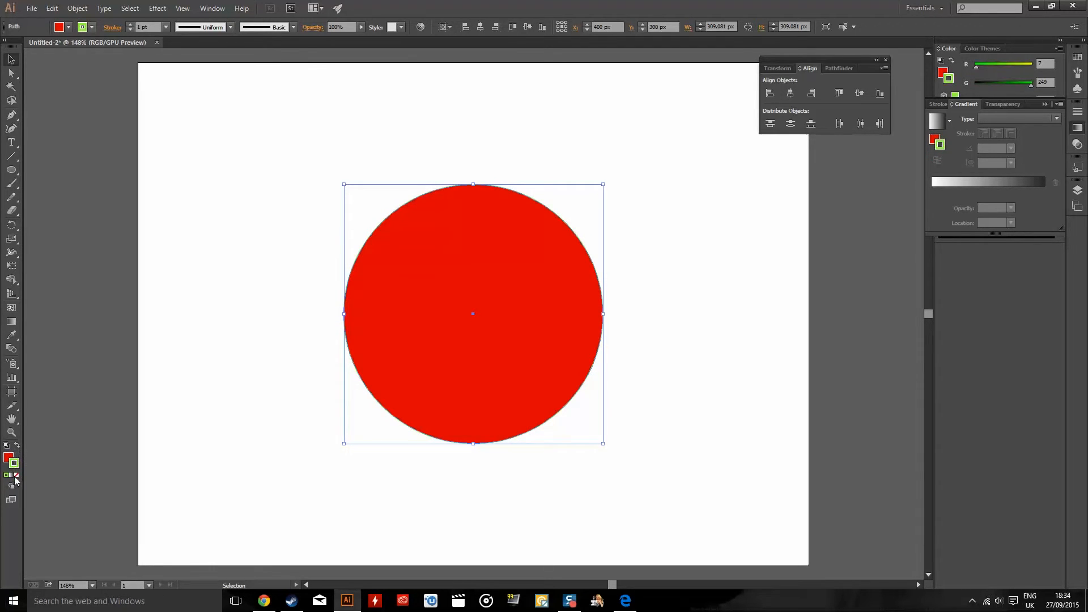
mouse_move(9, 476)
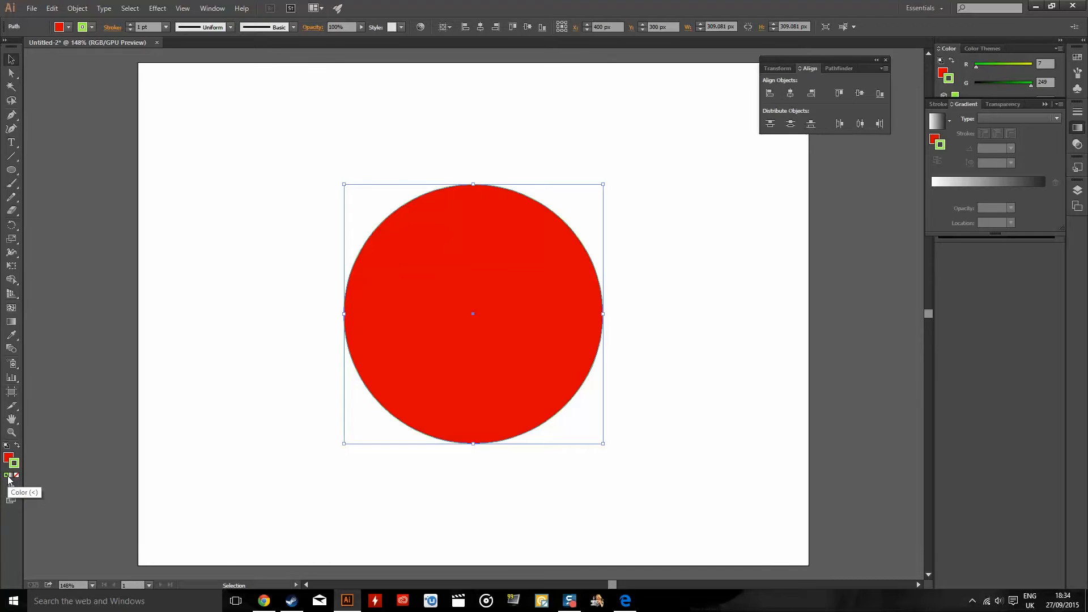
mouse_move(12, 476)
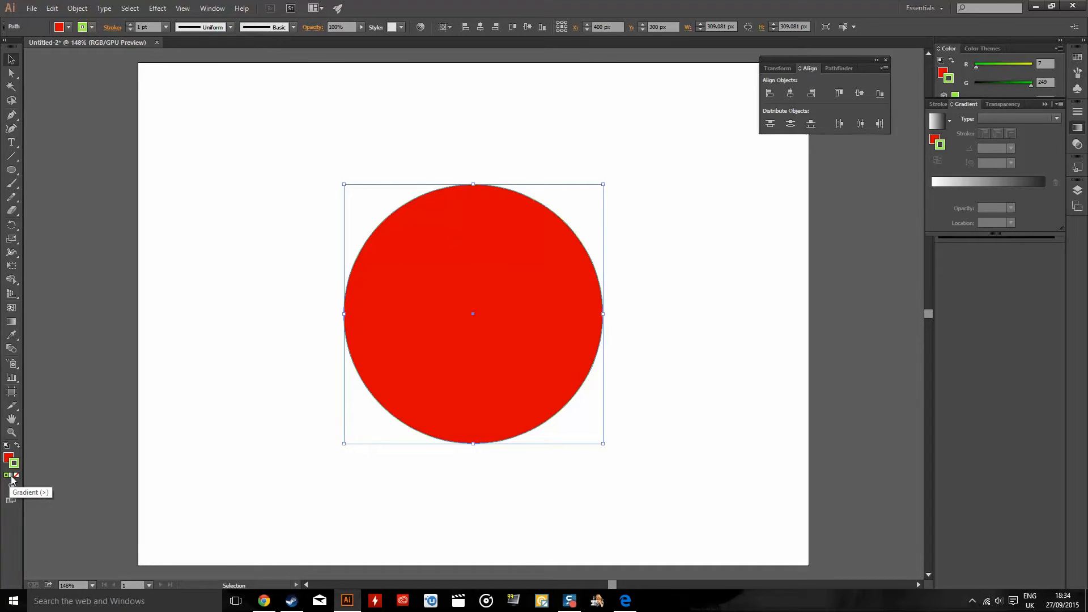
mouse_move(18, 477)
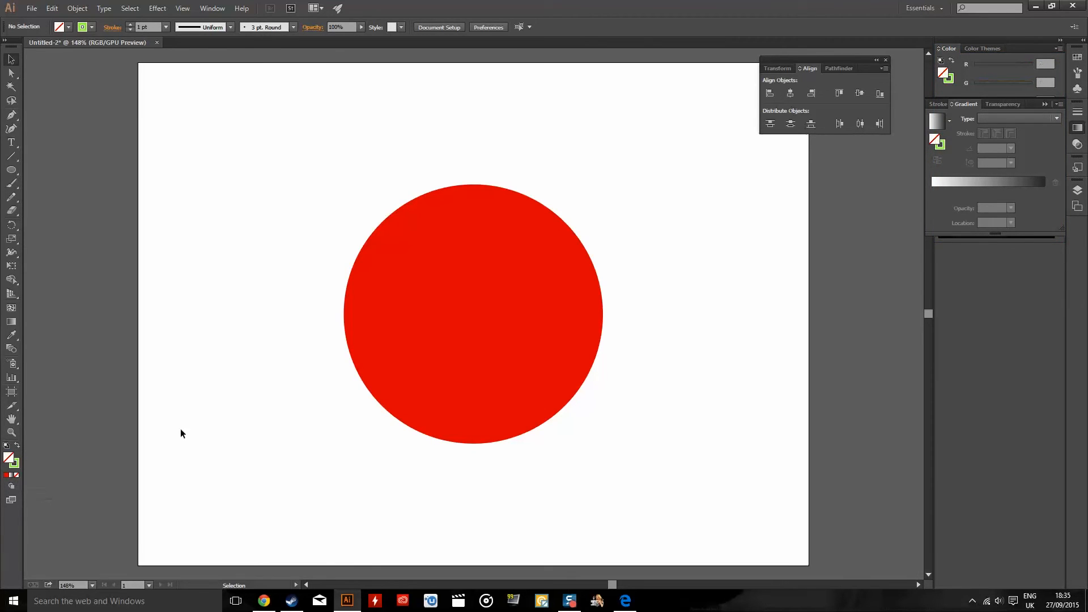
Step: Set the circle's stroke to None, leaving a plain red circle, and deselect
left_click(473, 313)
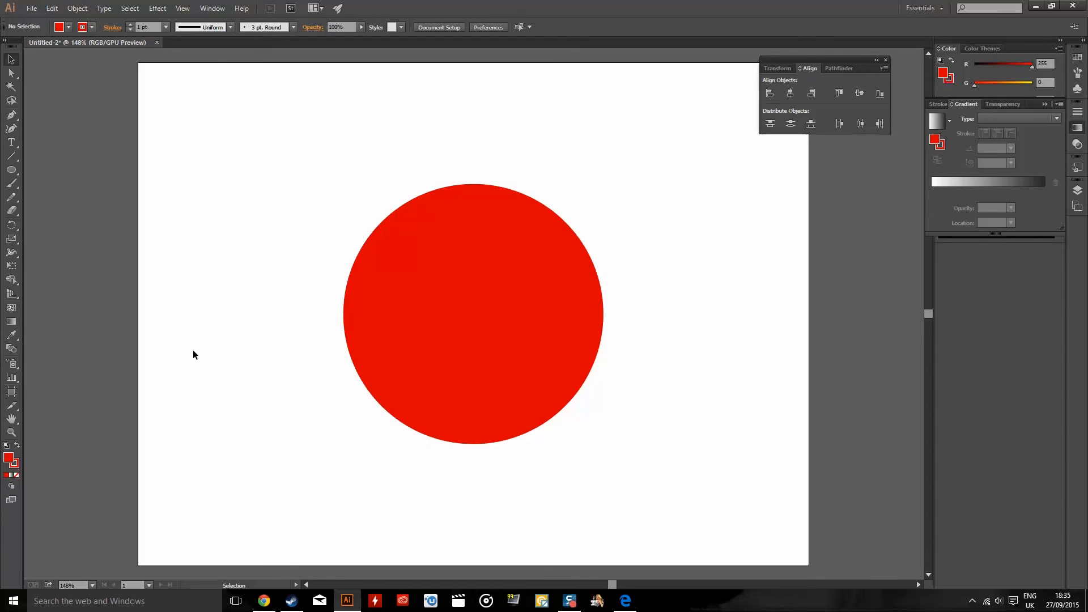
mouse_move(188, 355)
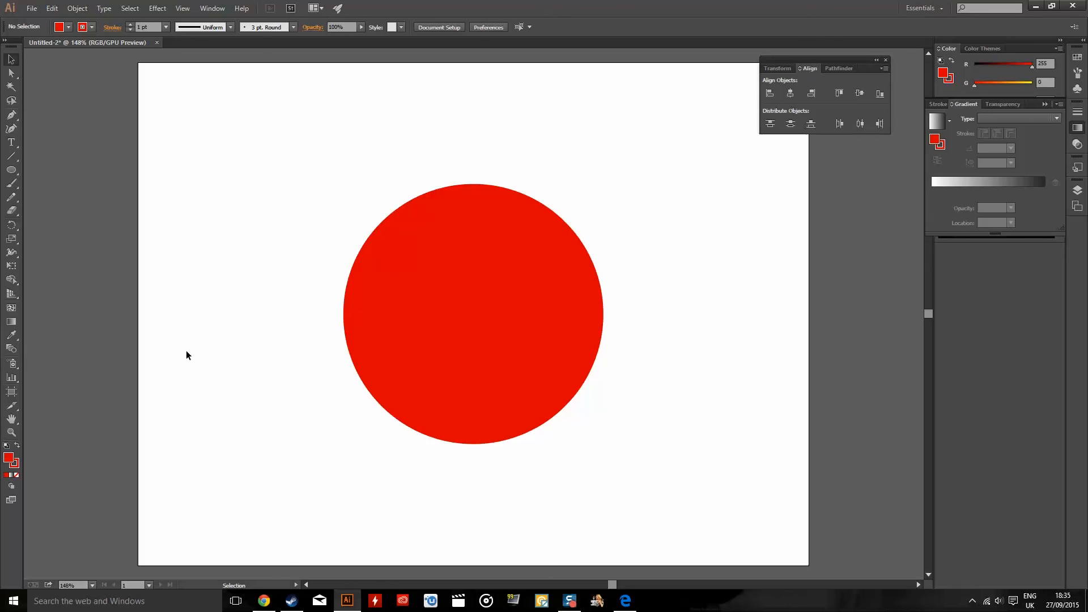
mouse_move(517, 100)
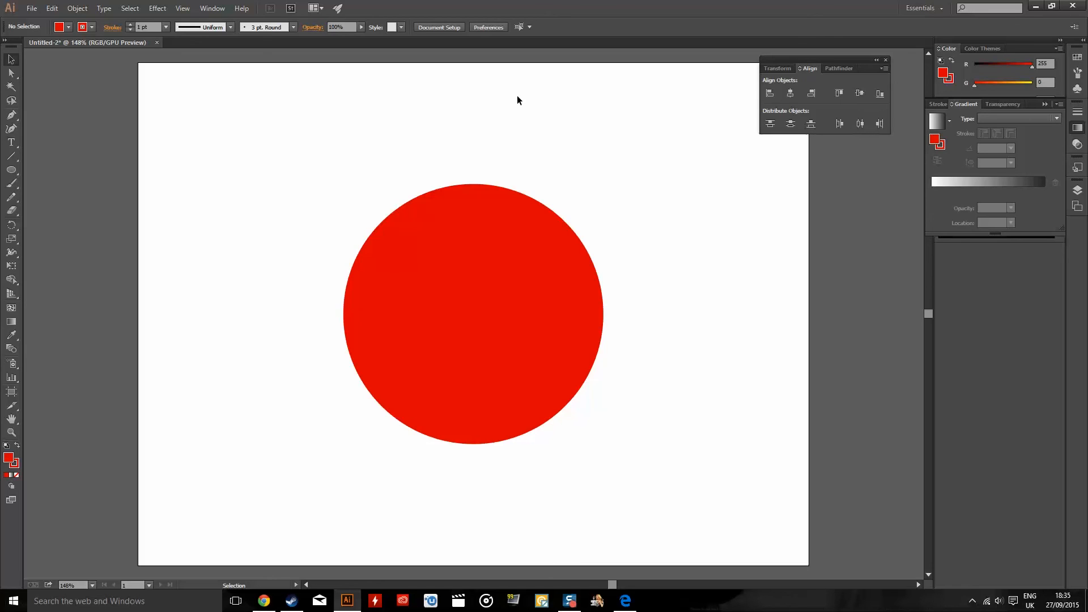